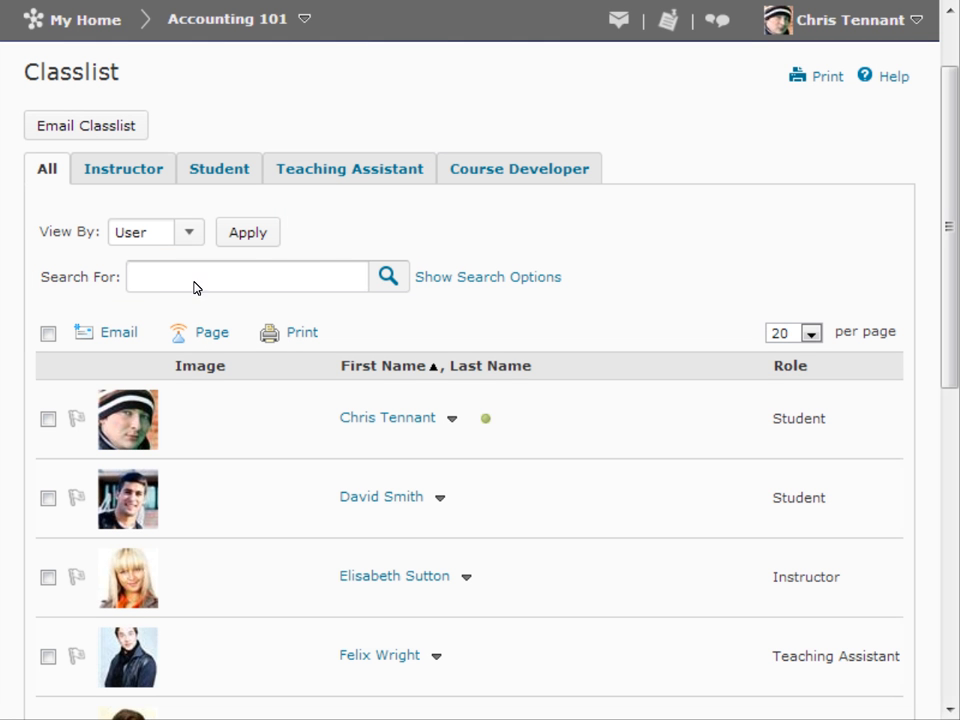
Search the Accounting 101 classlist for 'sarah'
{"action": "type", "text": "sarah"}
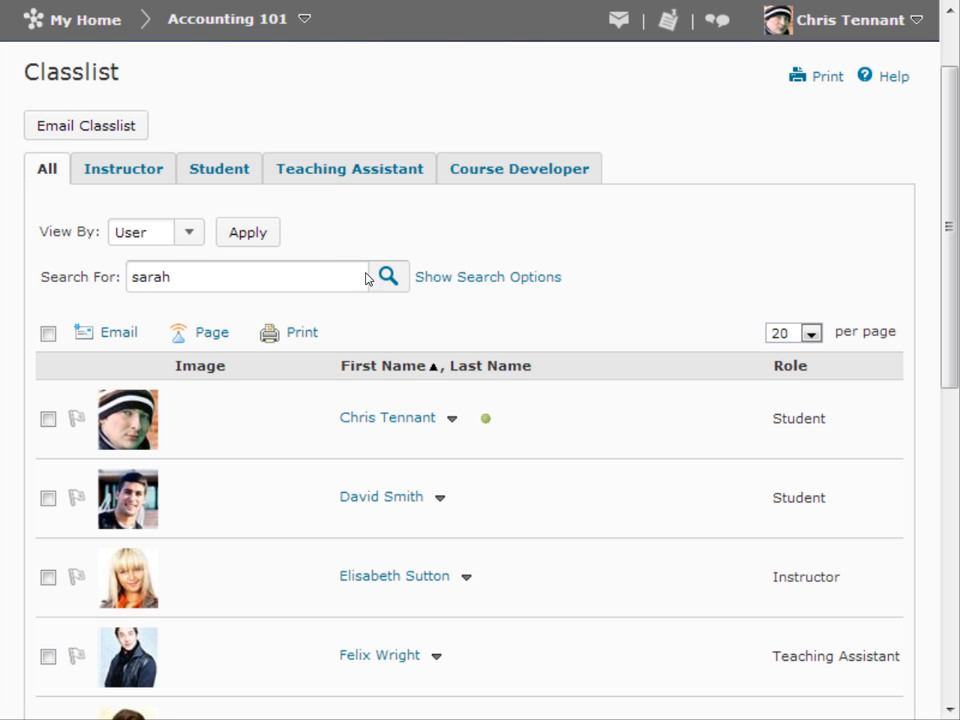
{"action": "left_click", "coordinate": [388, 277]}
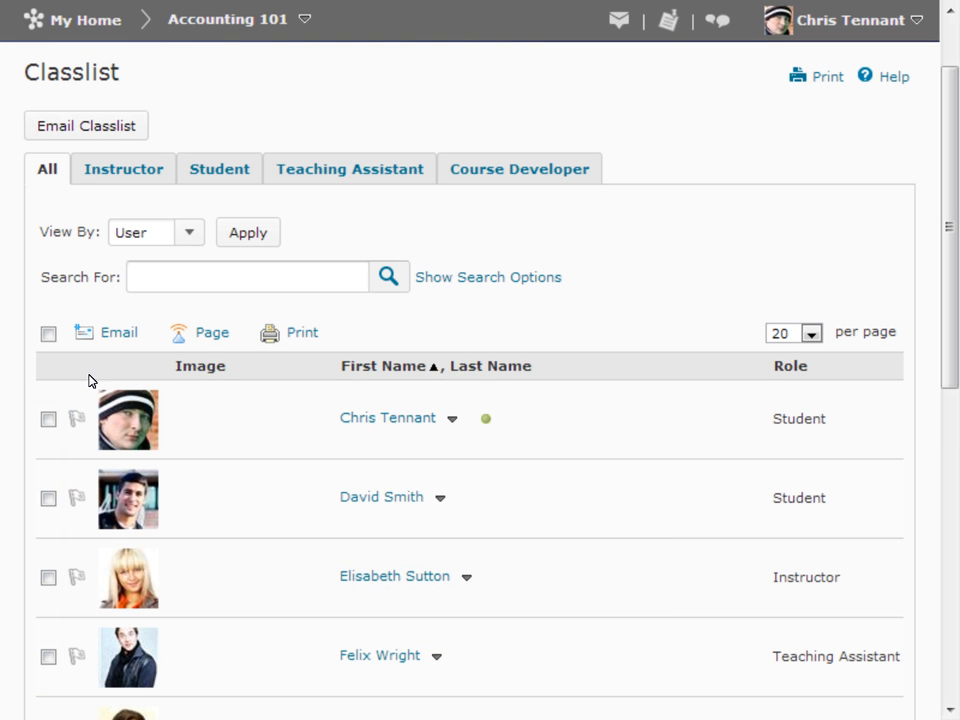
{"action": "left_click", "coordinate": [48, 498]}
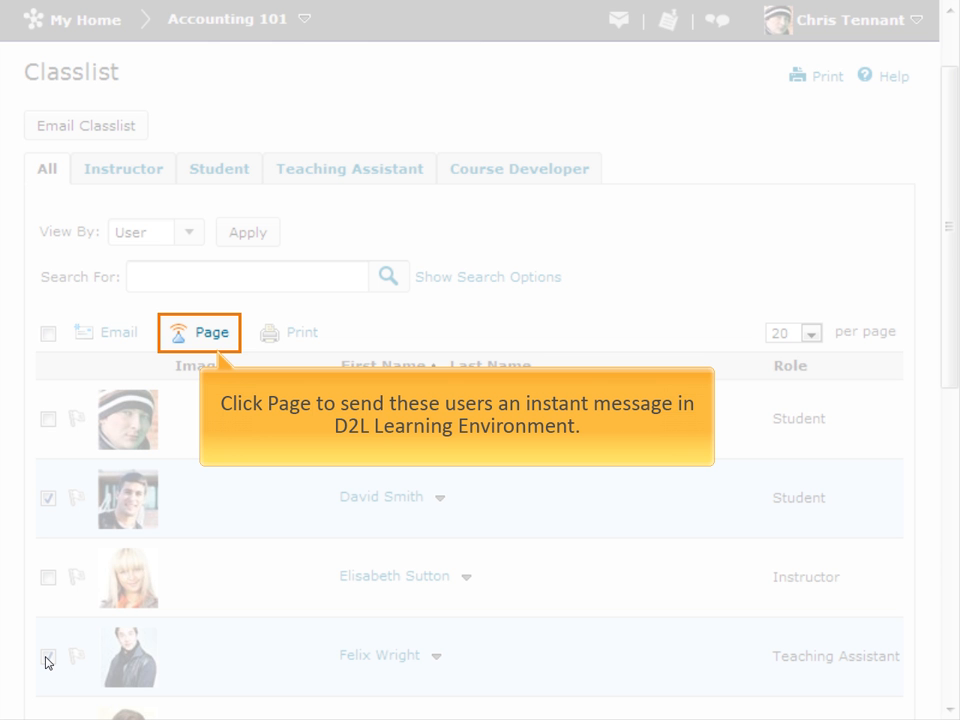
{"action": "left_click", "coordinate": [438, 497]}
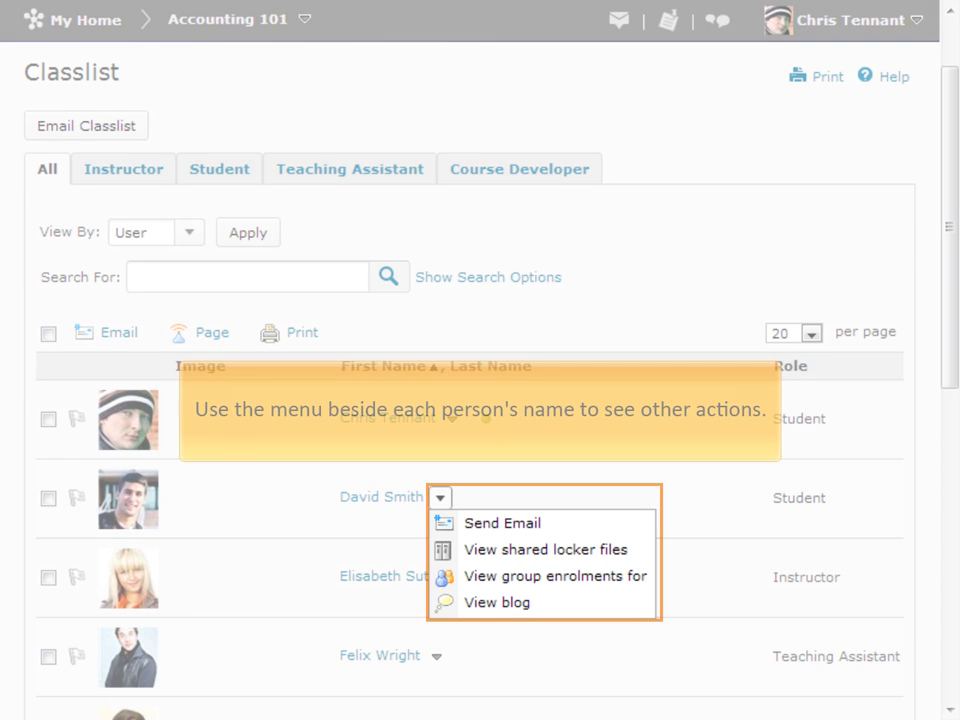